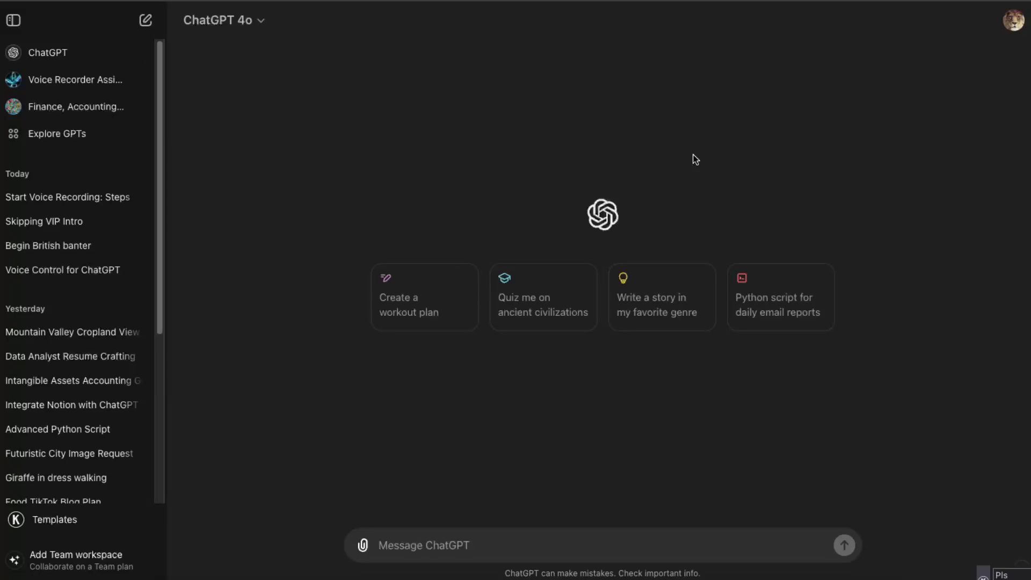
mouse_move(929, 73)
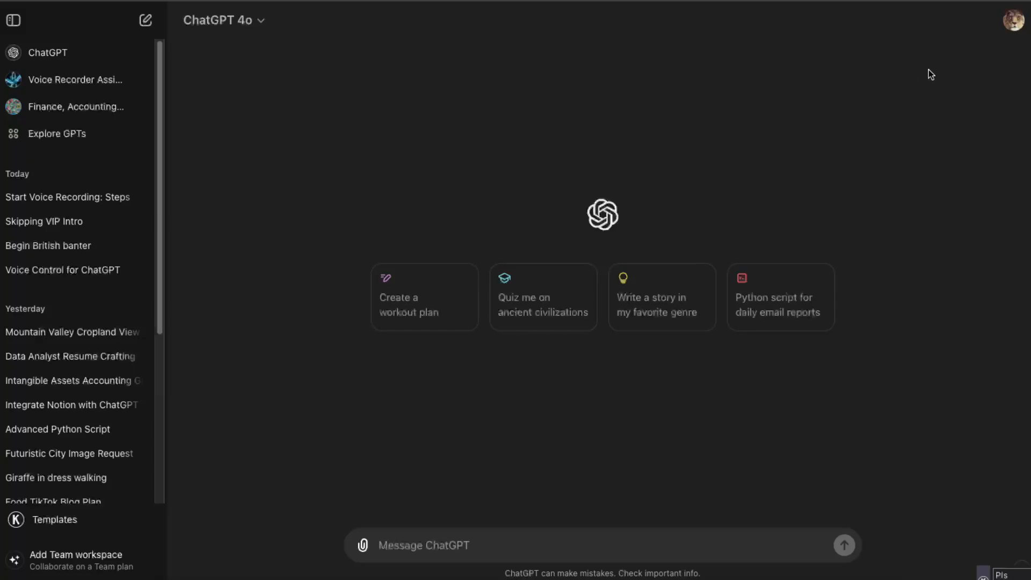
- Add the ChatGPT Voice Control extension to Chrome, then open and close its VoiceWave settings in ChatGPT
left_click(1013, 21)
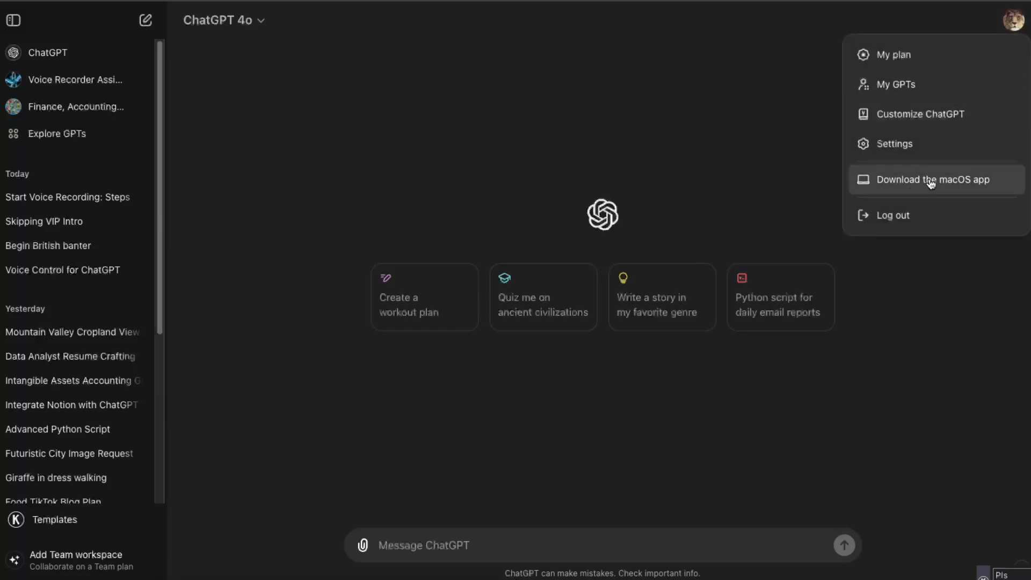
mouse_move(774, 147)
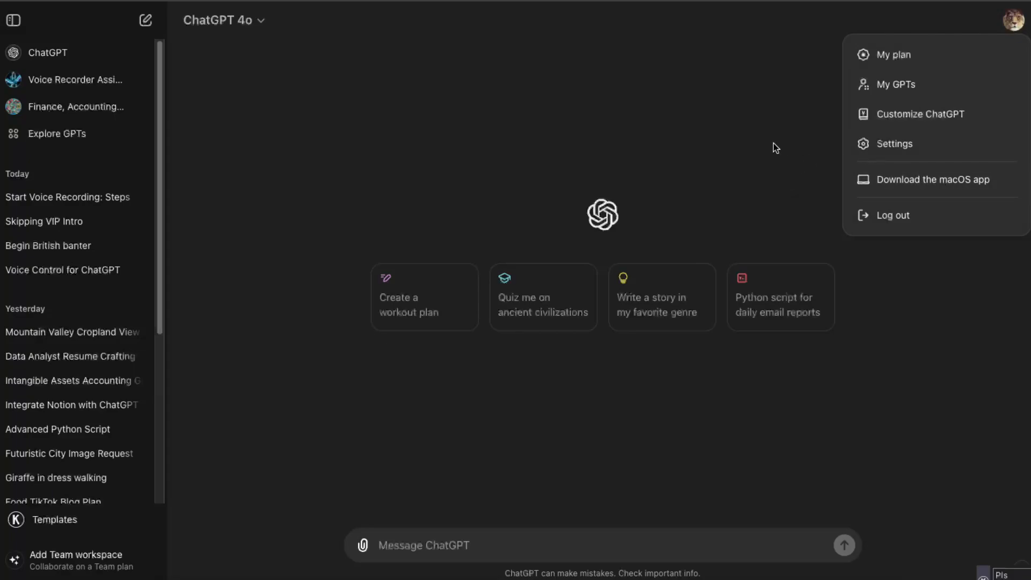
left_click(653, 444)
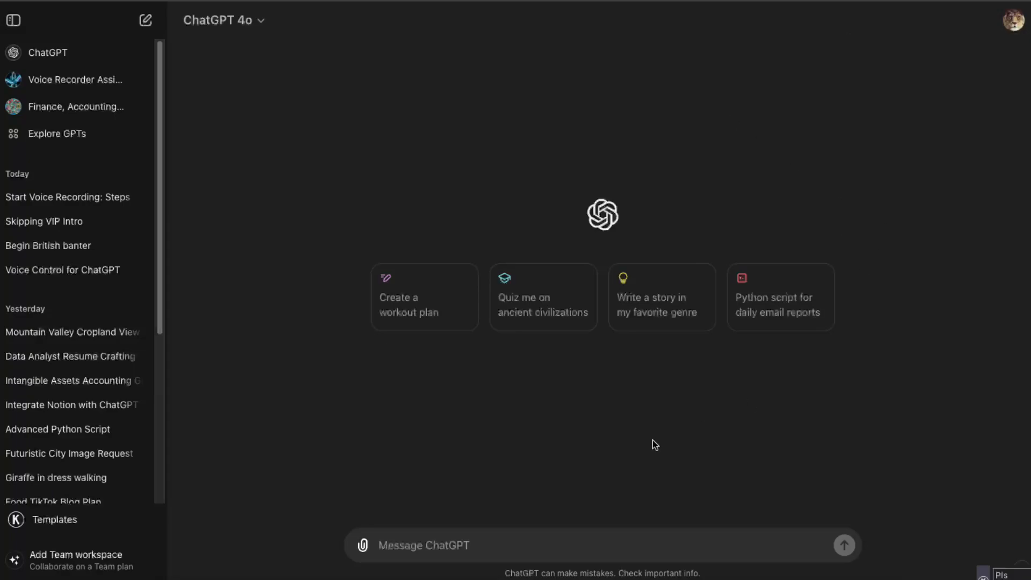
mouse_move(723, 183)
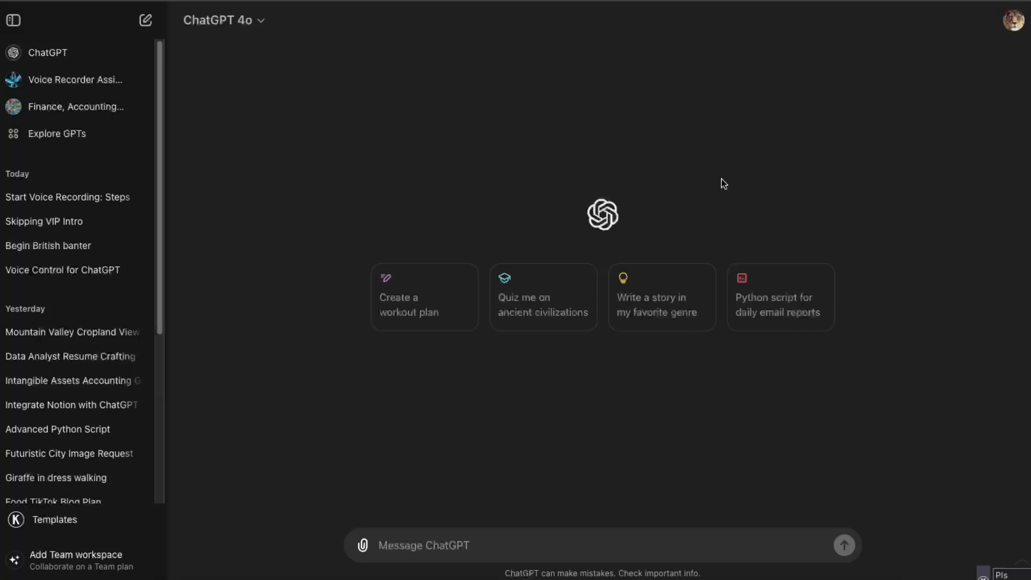
mouse_move(741, 217)
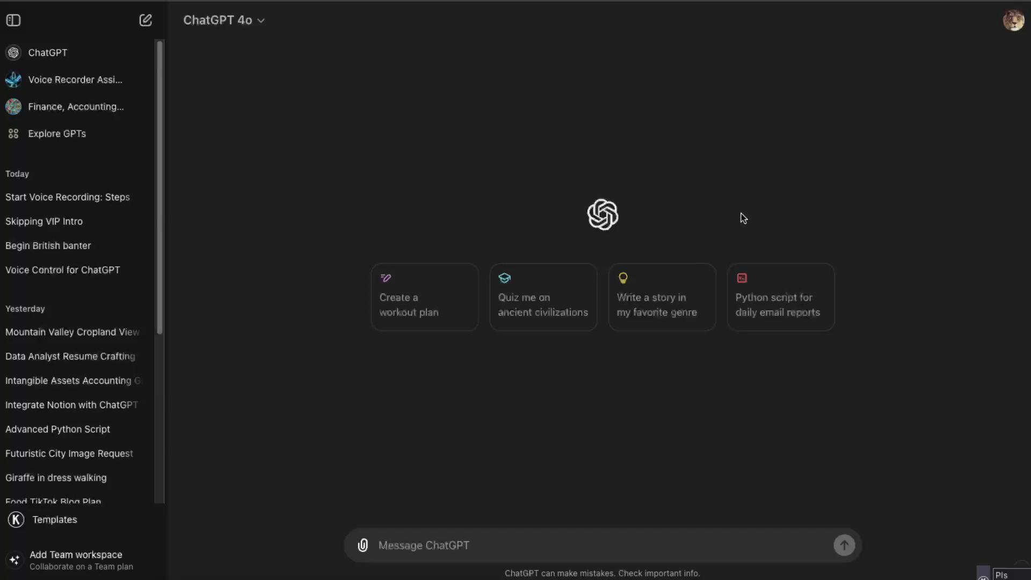
mouse_move(700, 141)
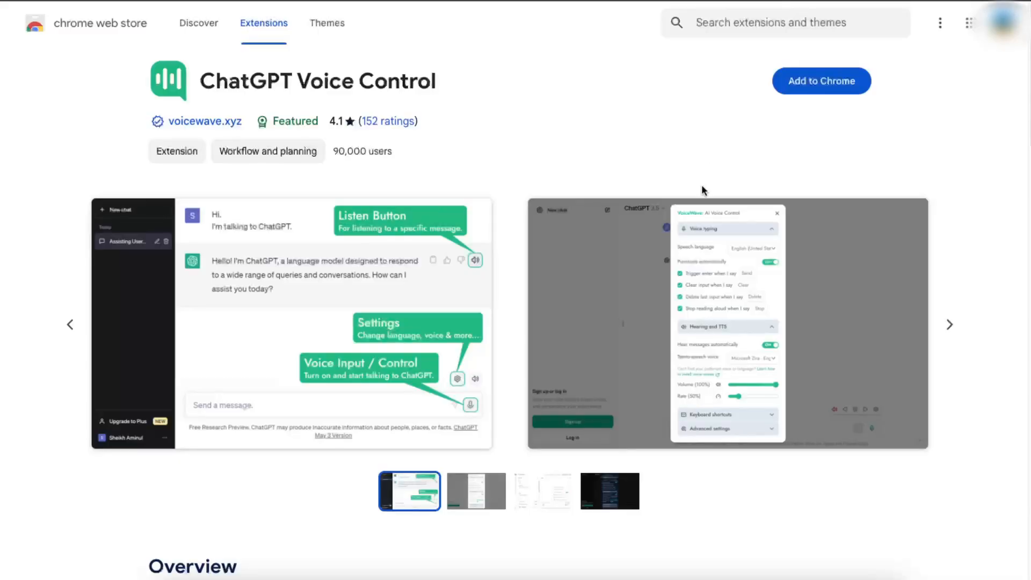
mouse_move(472, 100)
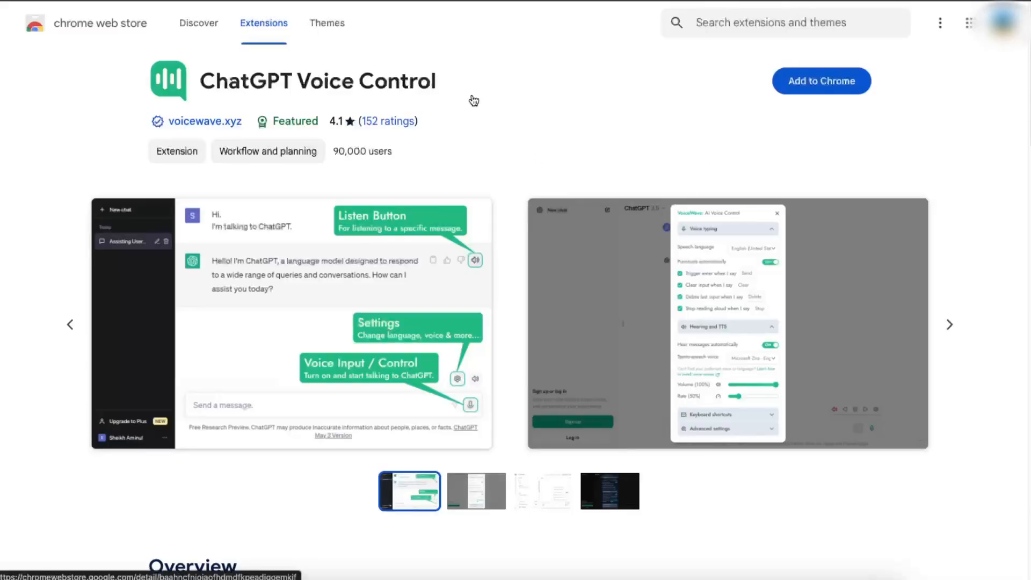
mouse_move(440, 87)
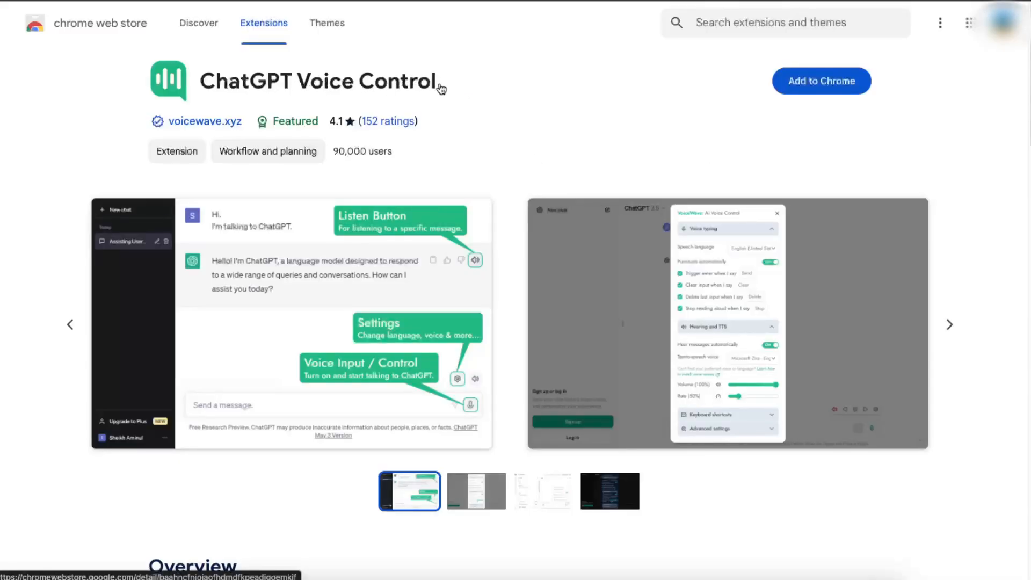
left_click(820, 81)
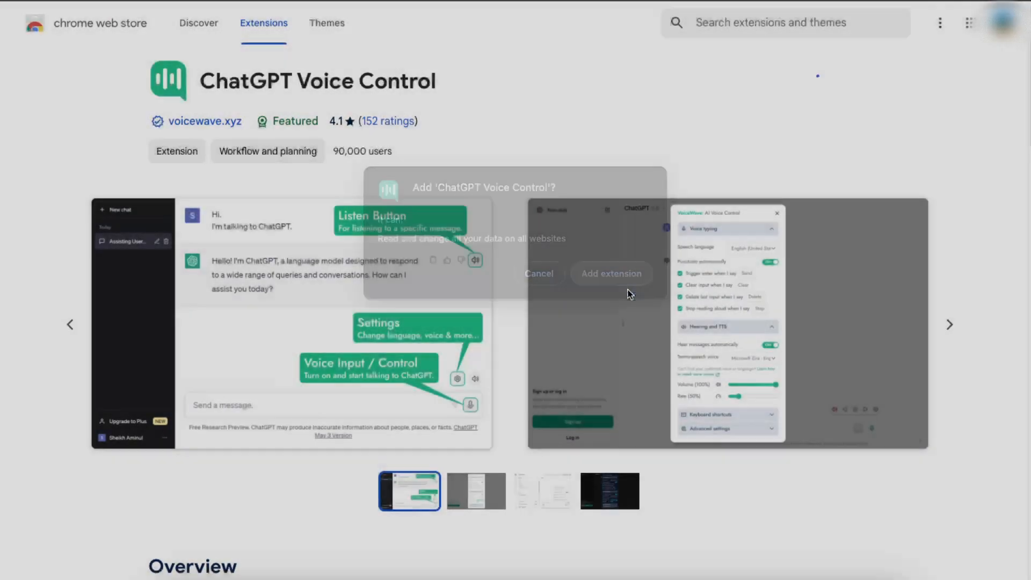
left_click(610, 272)
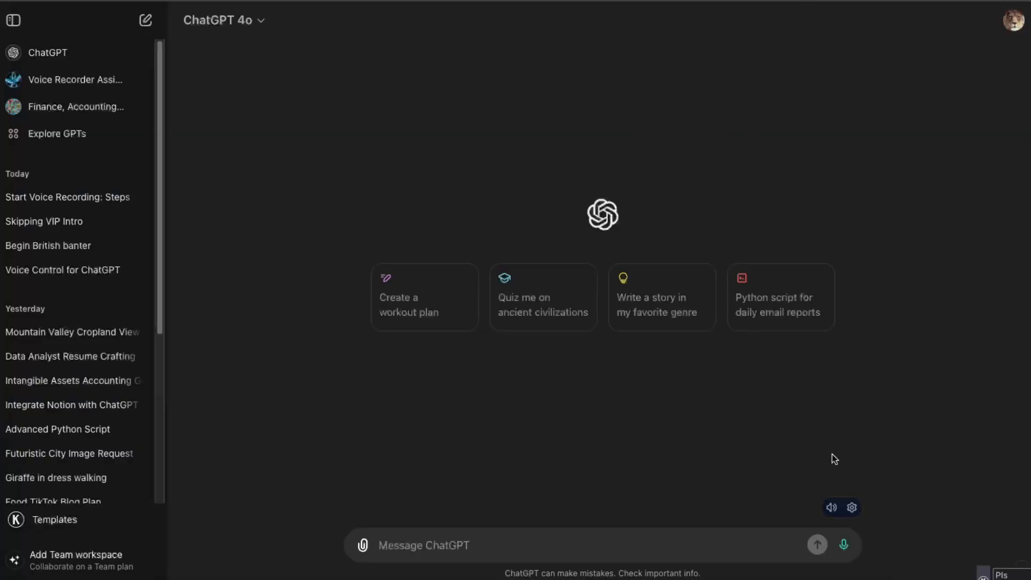
left_click(852, 507)
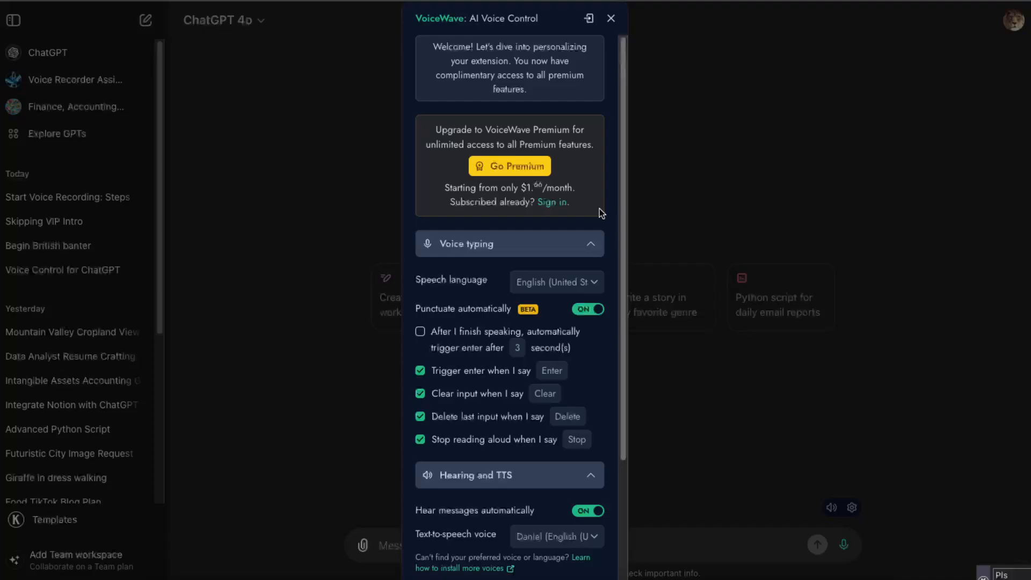
left_click(611, 18)
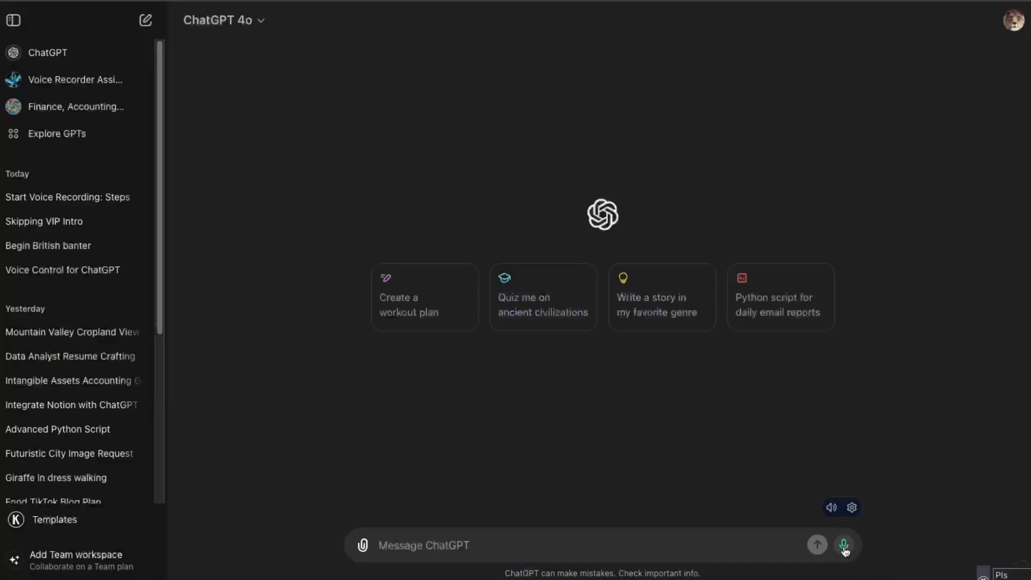
mouse_move(845, 545)
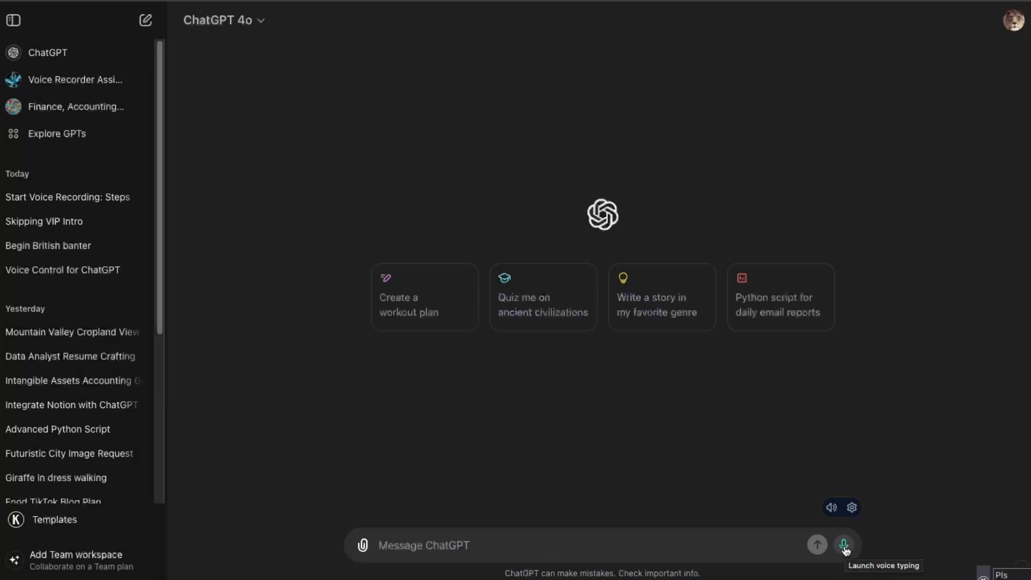
mouse_move(937, 439)
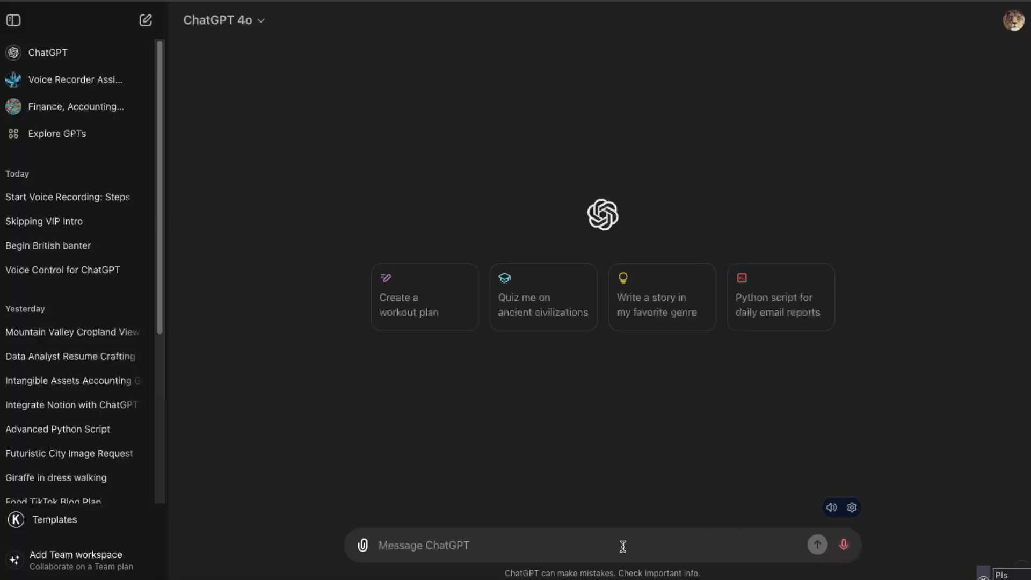
mouse_move(779, 481)
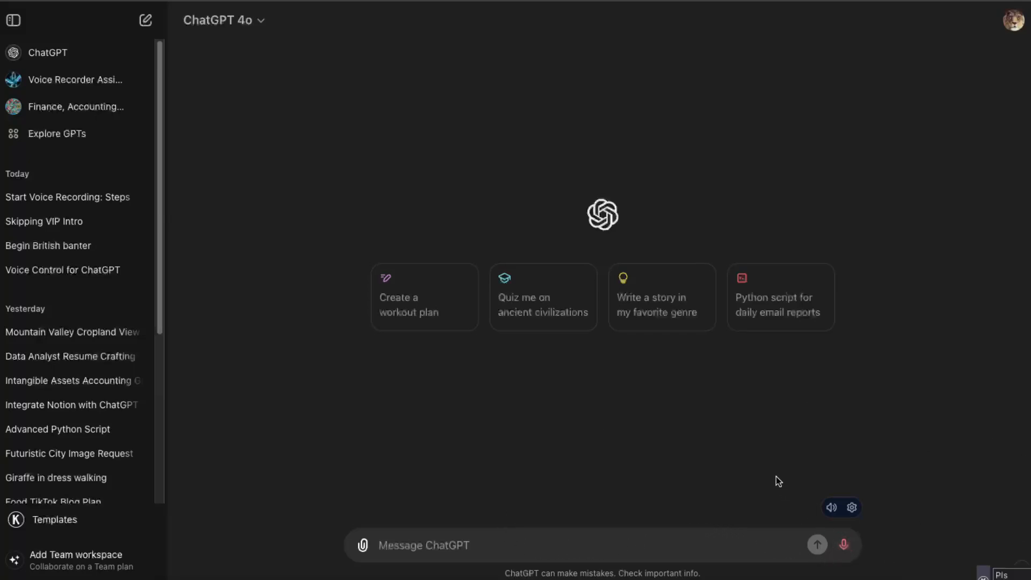